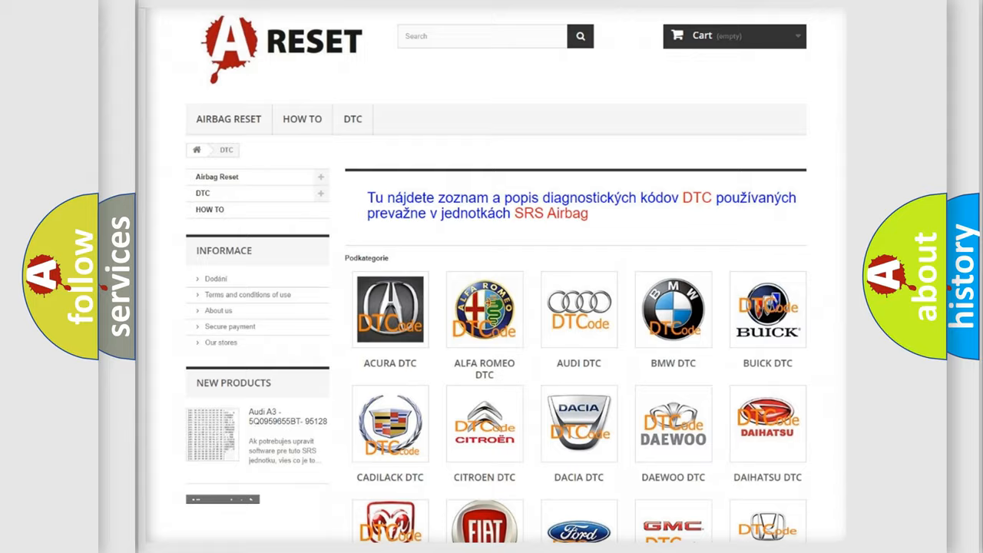
Step: Enter the FIAT DTC category and browse its grid of Fiat airbag trouble codes top to bottom
scroll("down", 3)
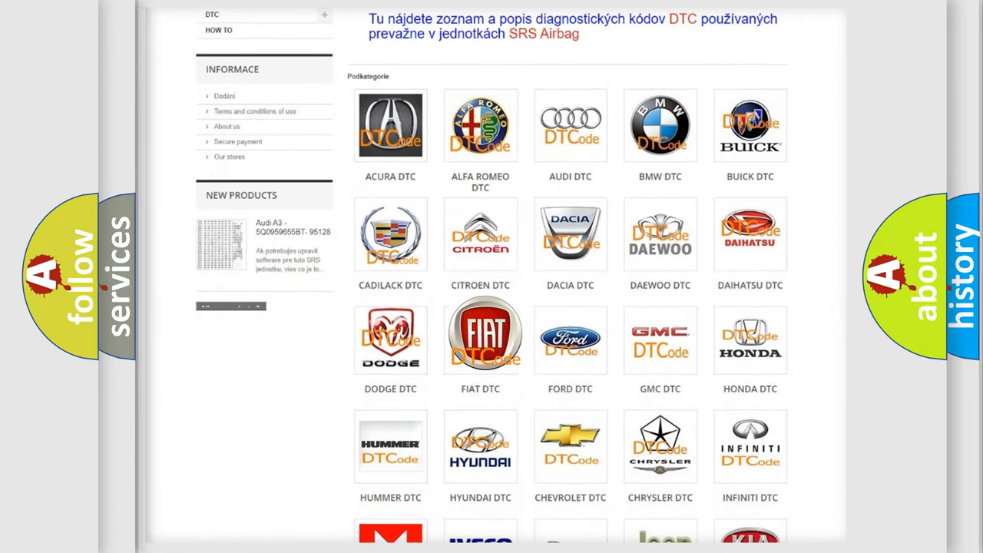
left_click(479, 335)
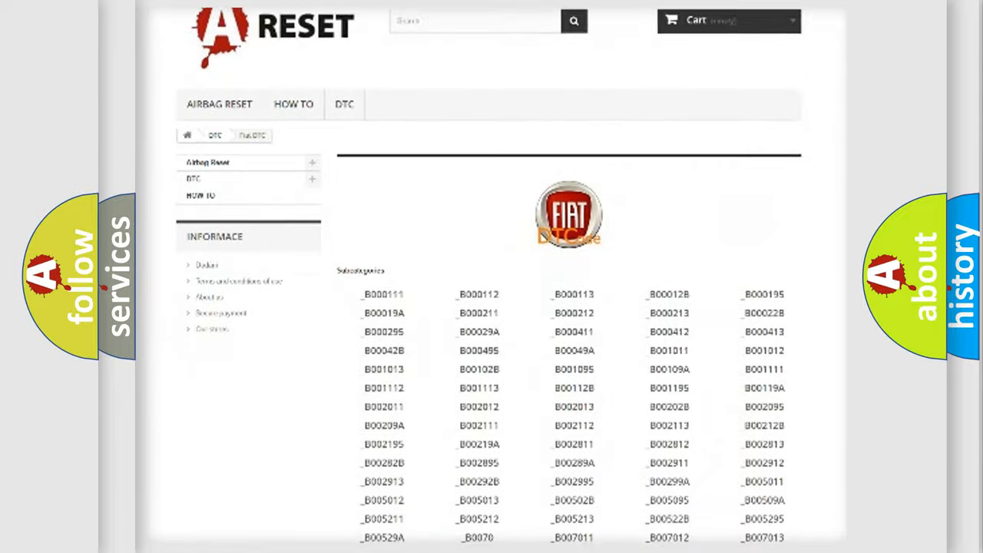
scroll("down", 3)
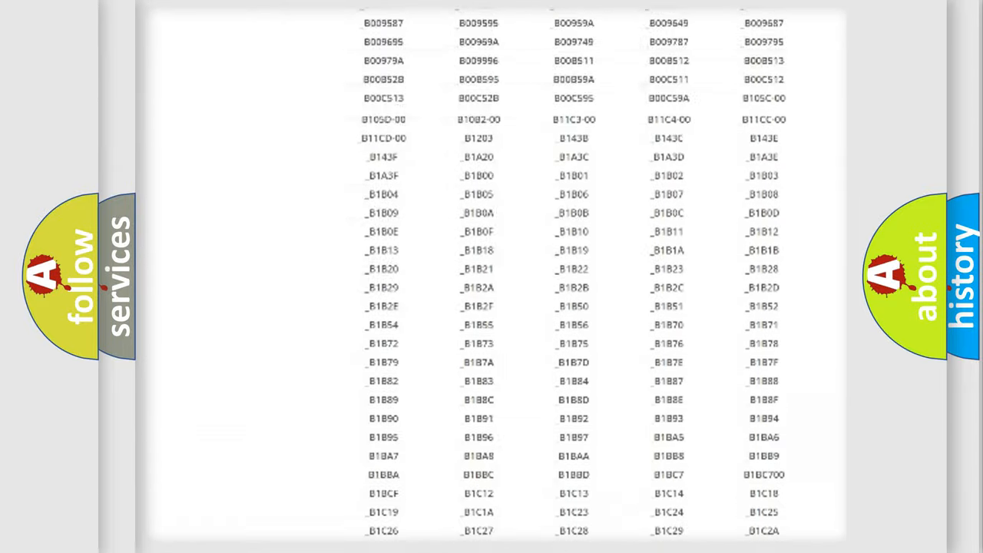
scroll("up", 3)
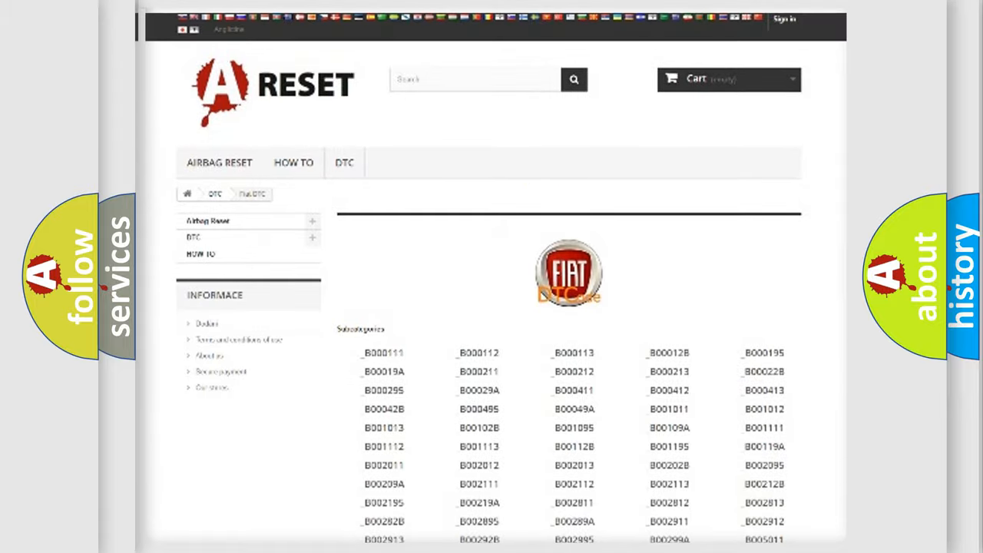